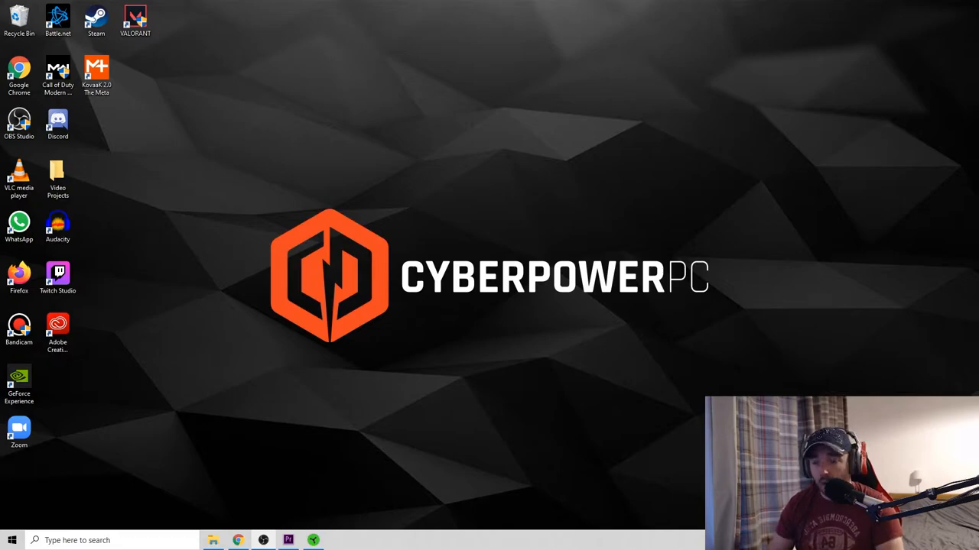
- Search 'mouse settings', go to the Mouse page and launch Additional mouse options
left_click(110, 541)
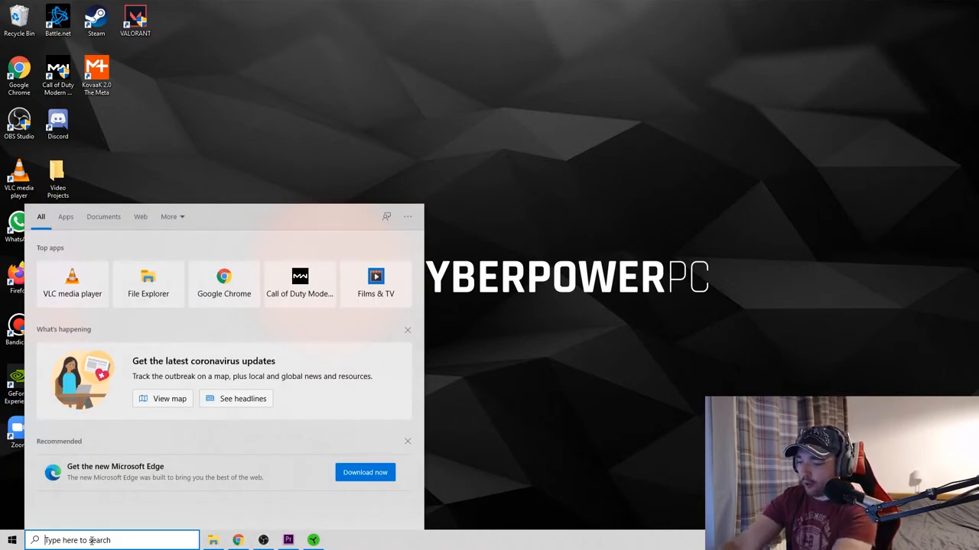
type("mouse settings")
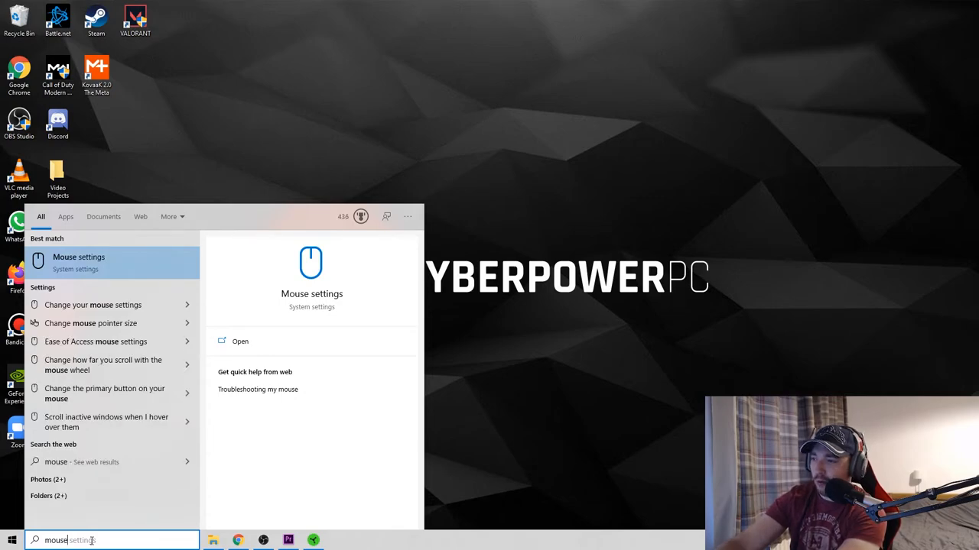
left_click(240, 341)
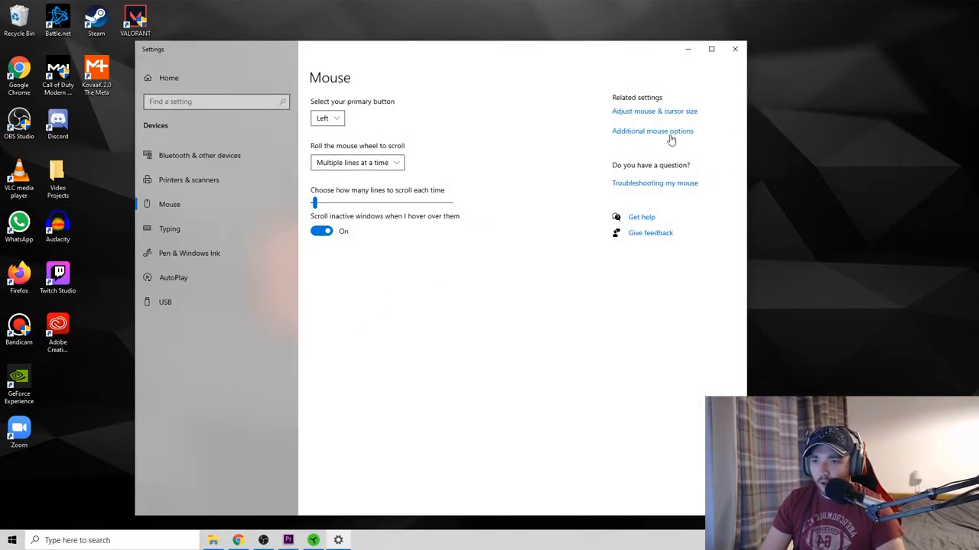
left_click(651, 131)
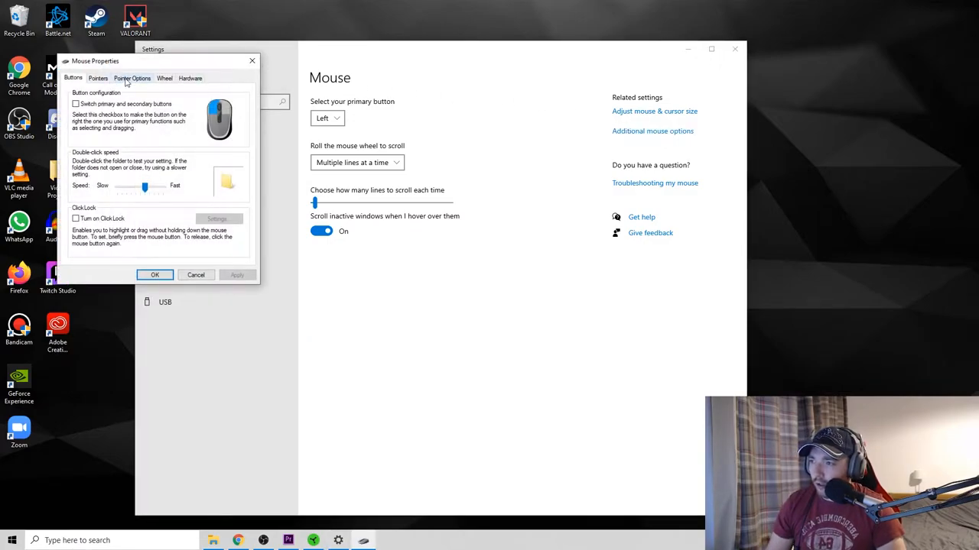
- In Pointer Options, set pointer speed to the middle notch, disable Enhance pointer precision, and apply
left_click(132, 76)
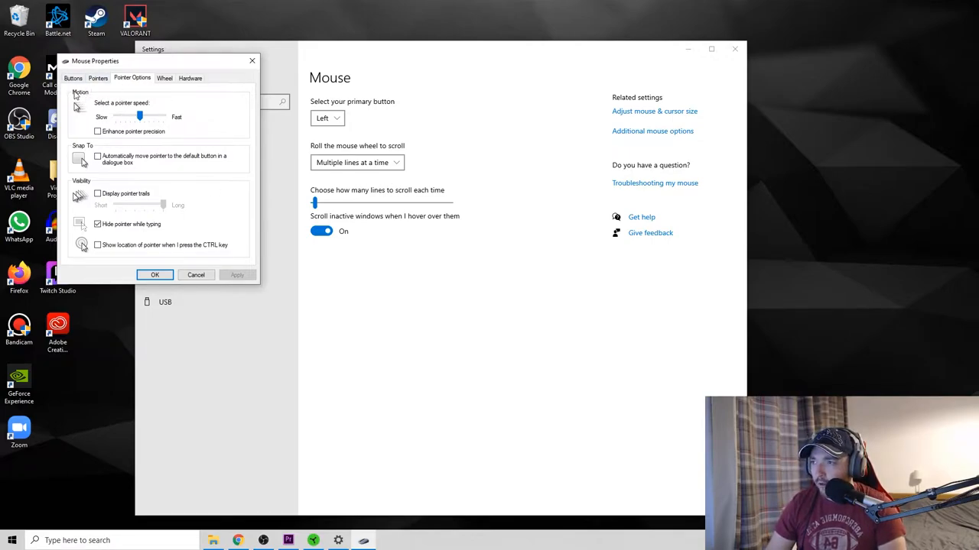
mouse_move(146, 147)
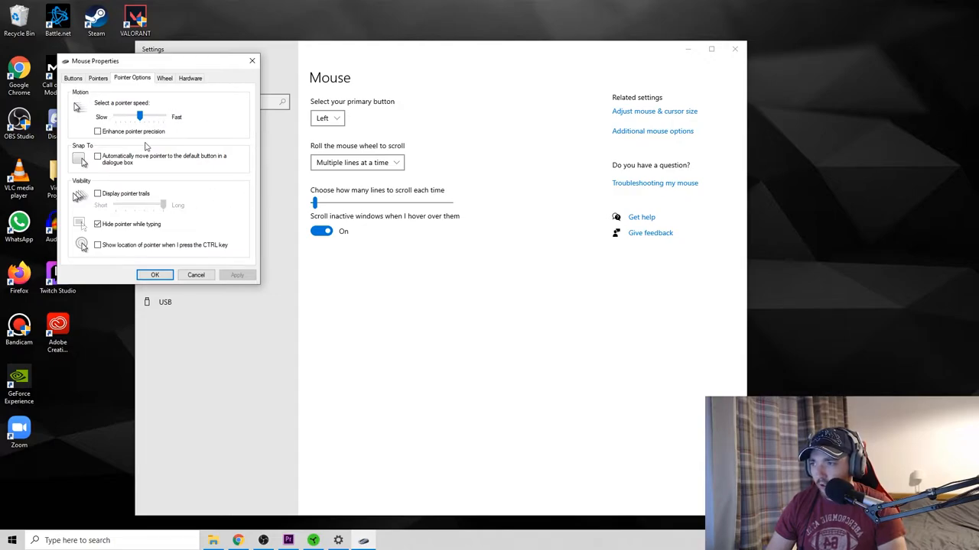
mouse_move(133, 144)
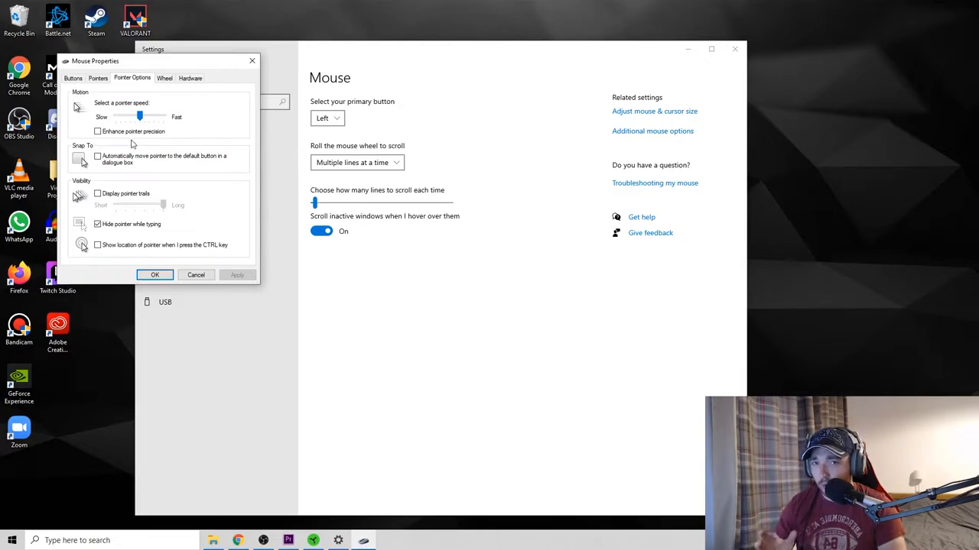
left_click_drag(139, 116, 141, 117)
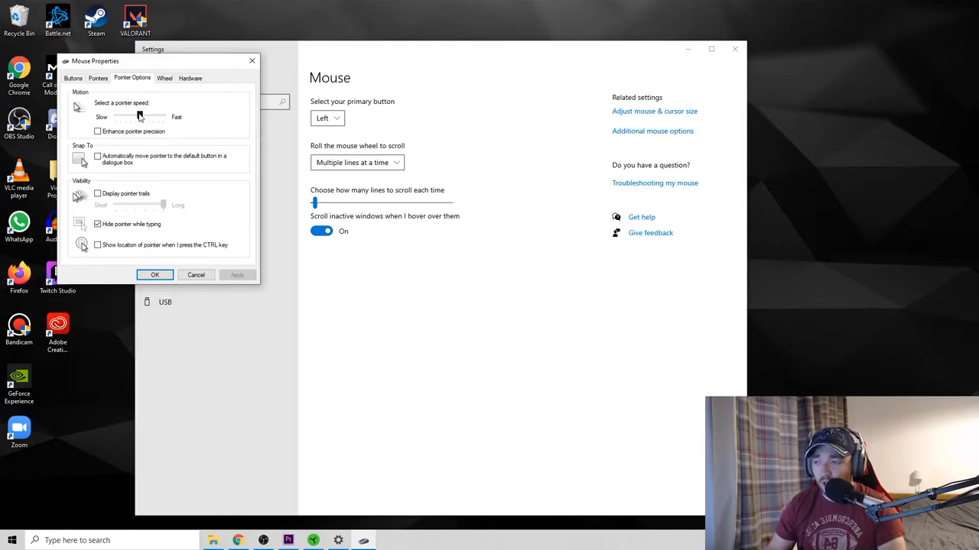
left_click_drag(135, 116, 140, 116)
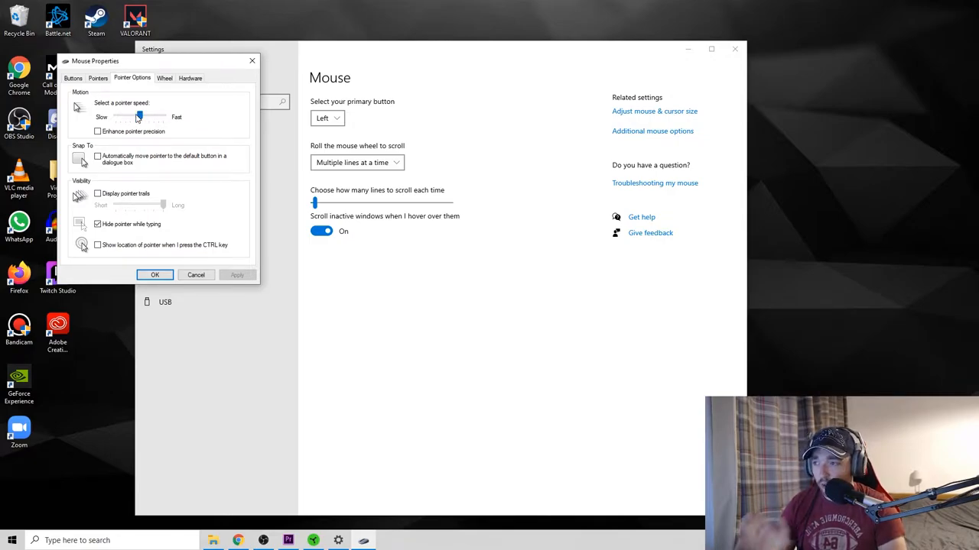
left_click(97, 131)
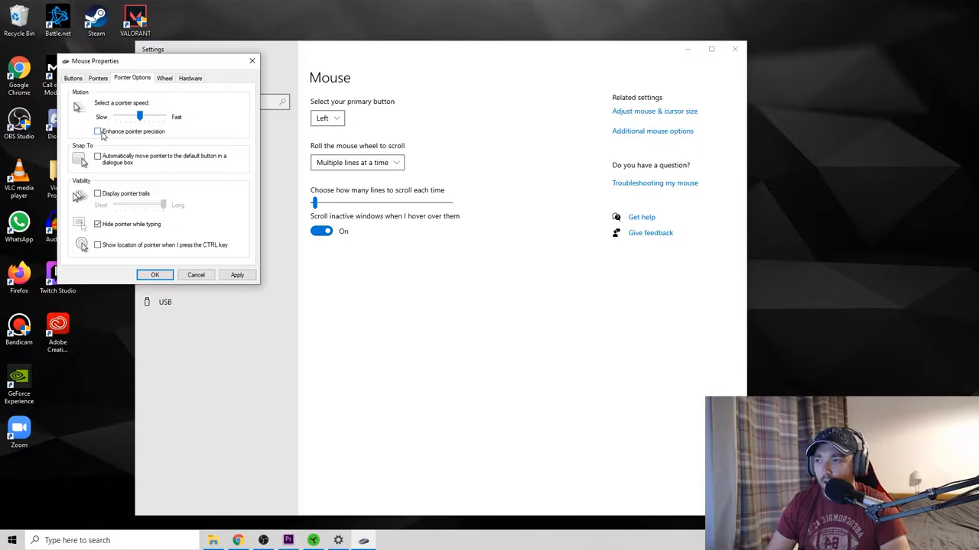
left_click(237, 275)
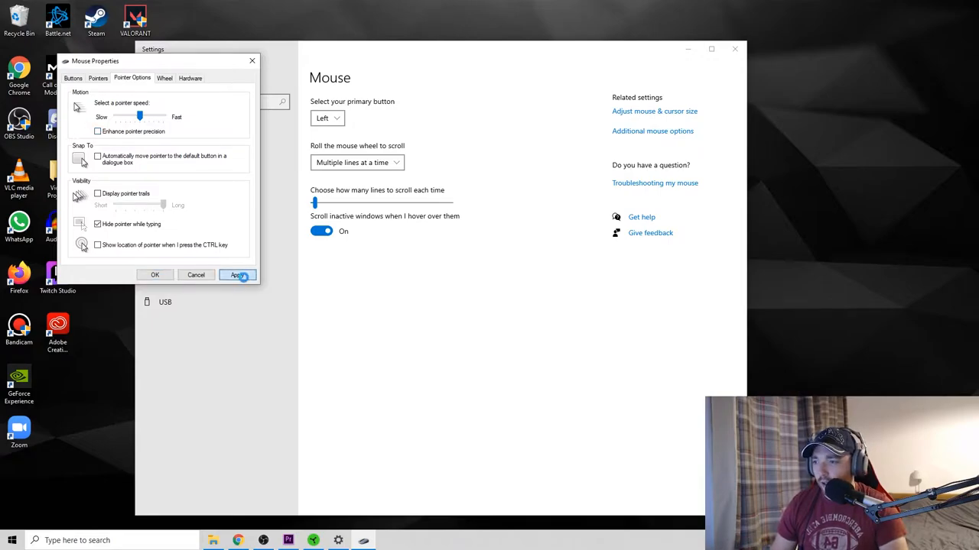
left_click(237, 275)
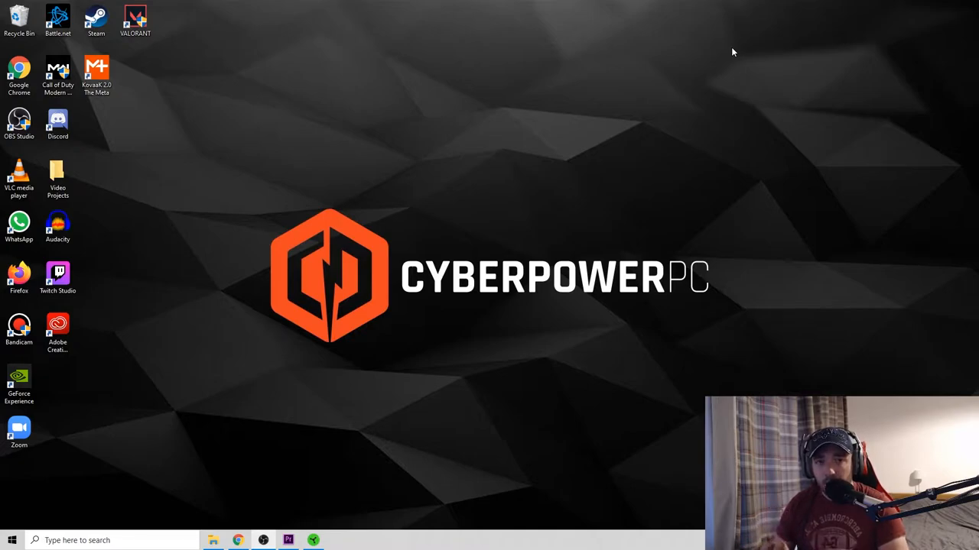
mouse_move(847, 94)
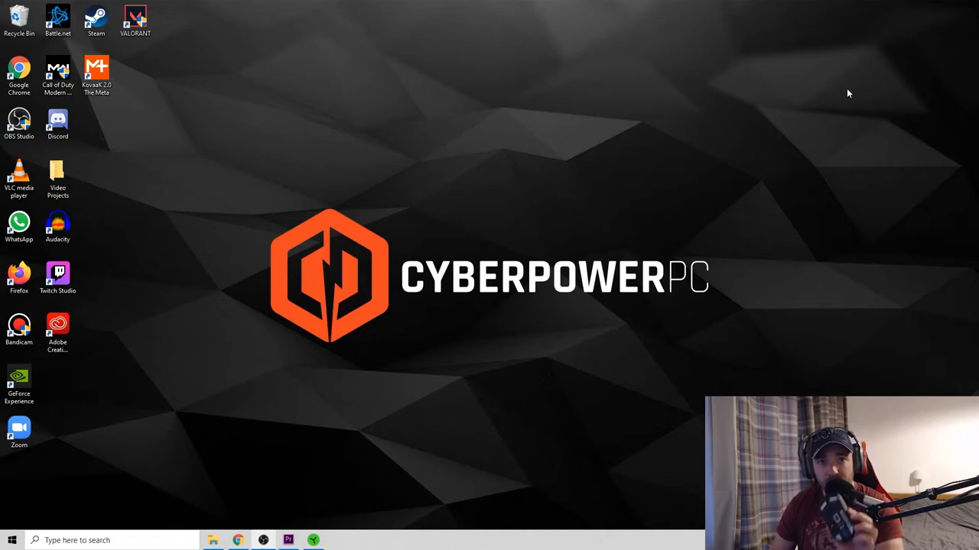
mouse_move(808, 125)
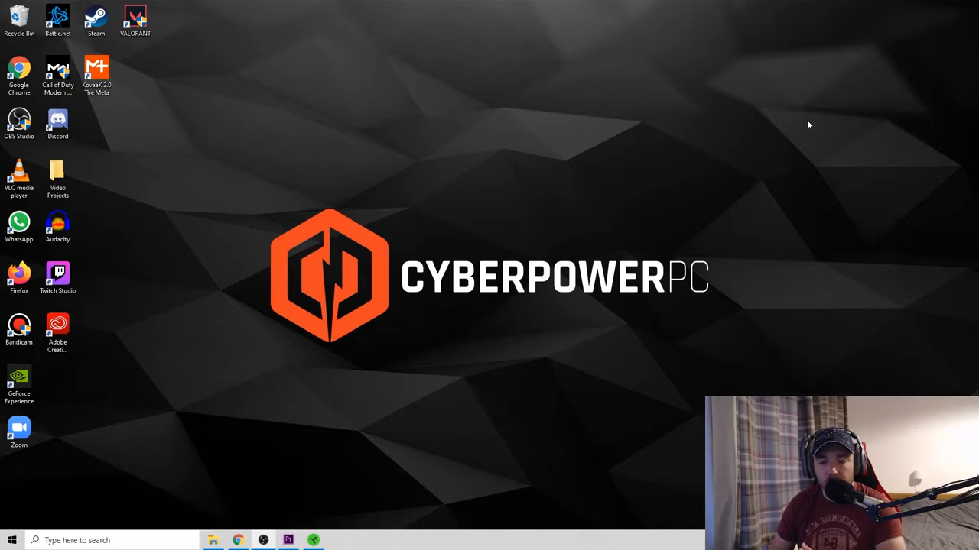
mouse_move(808, 131)
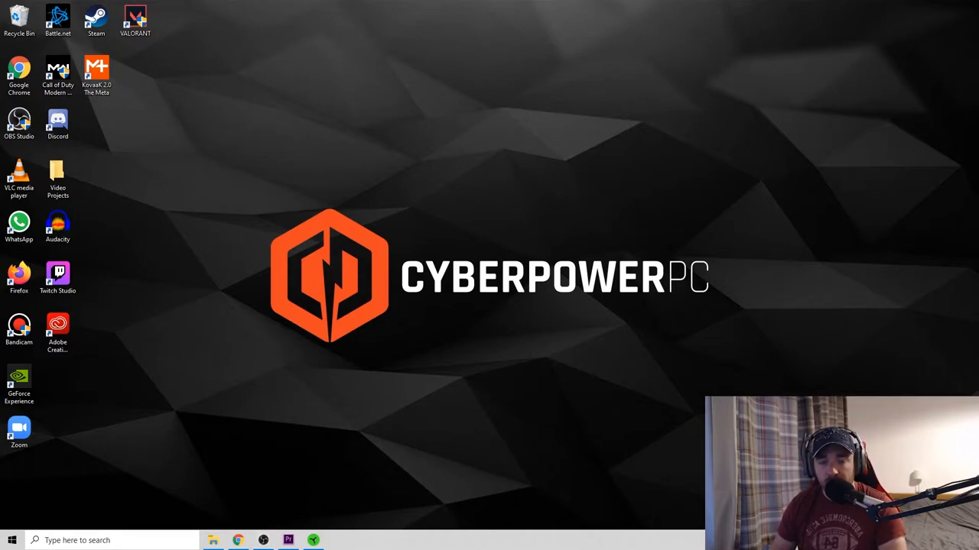
- Launch Razer Synapse from the system tray to reach the mouse Performance page
left_click(312, 539)
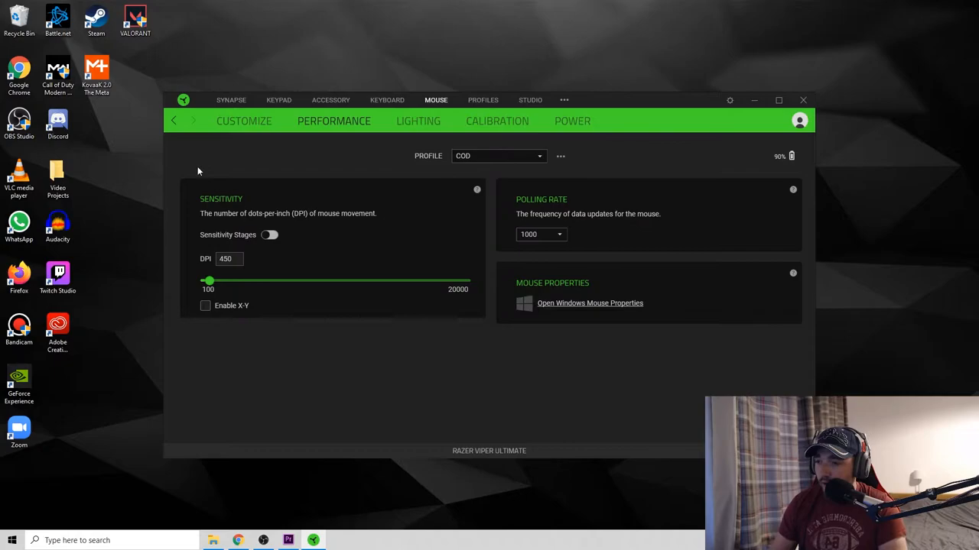
mouse_move(226, 205)
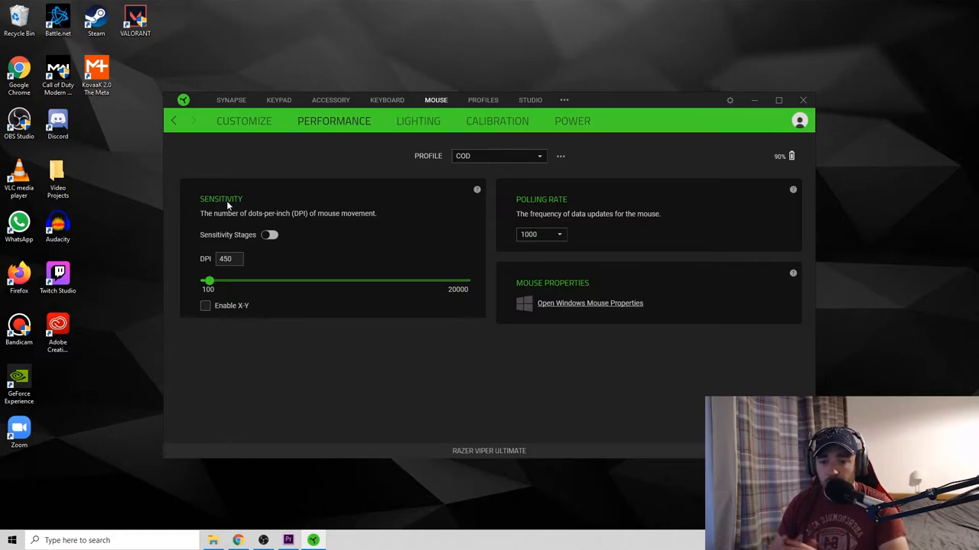
mouse_move(428, 360)
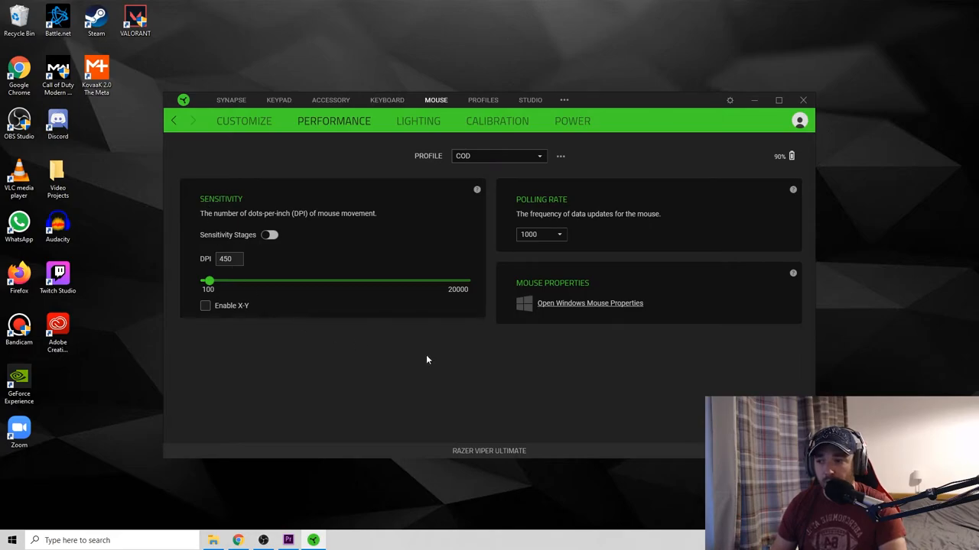
mouse_move(914, 224)
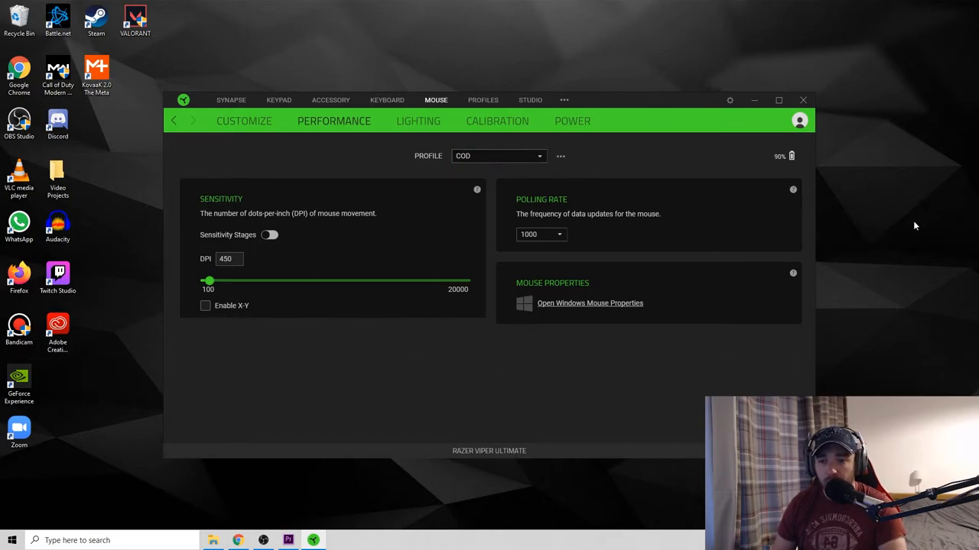
mouse_move(441, 180)
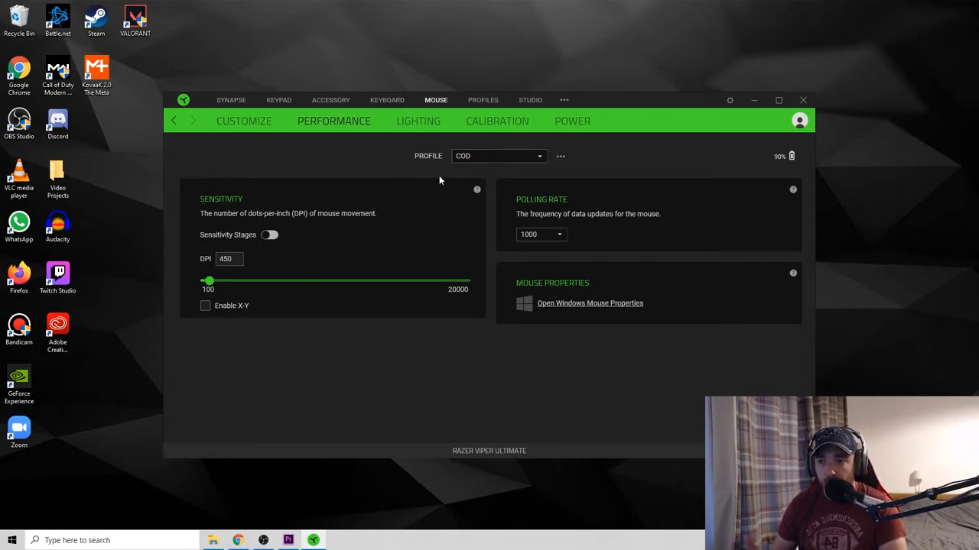
mouse_move(495, 251)
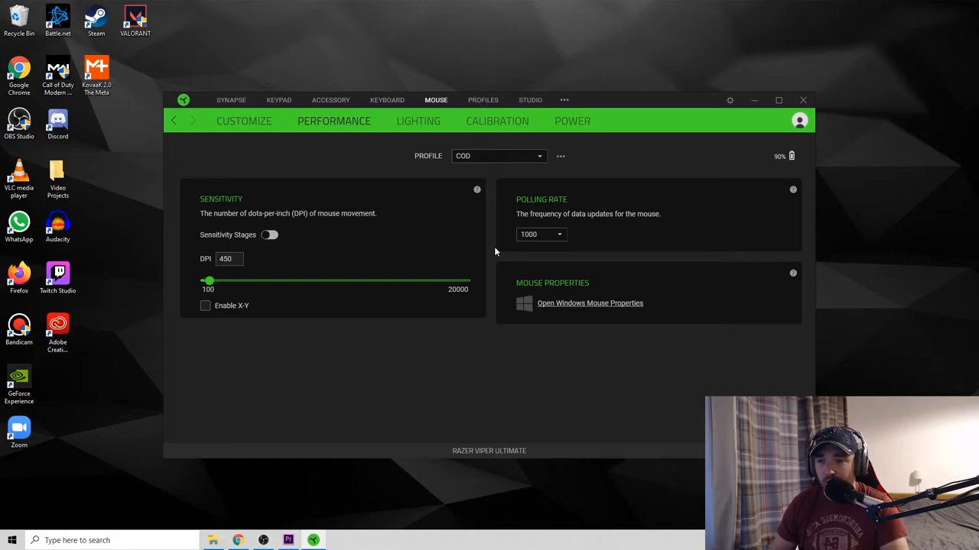
mouse_move(376, 211)
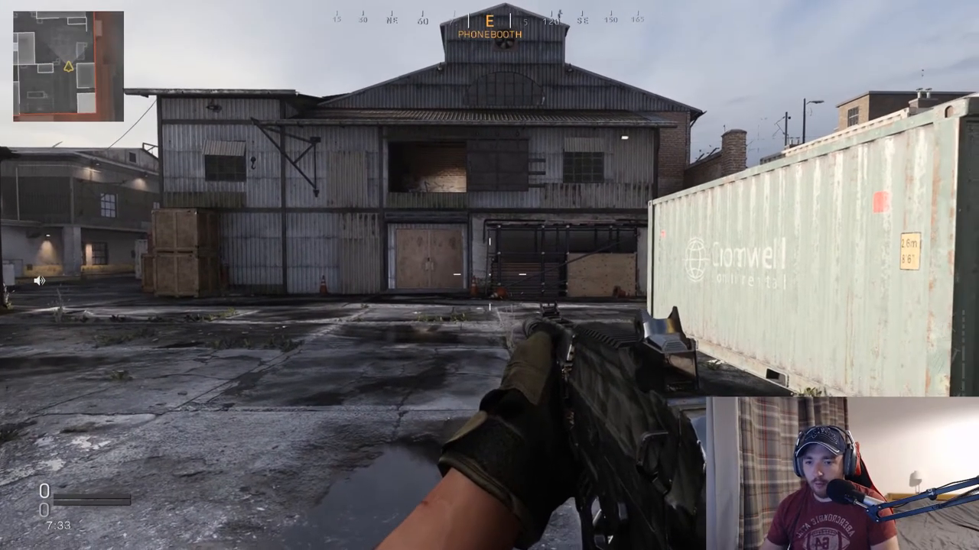
- Pause the match and reach the Keyboard & Mouse settings showing sensitivity 7.50
key("Escape")
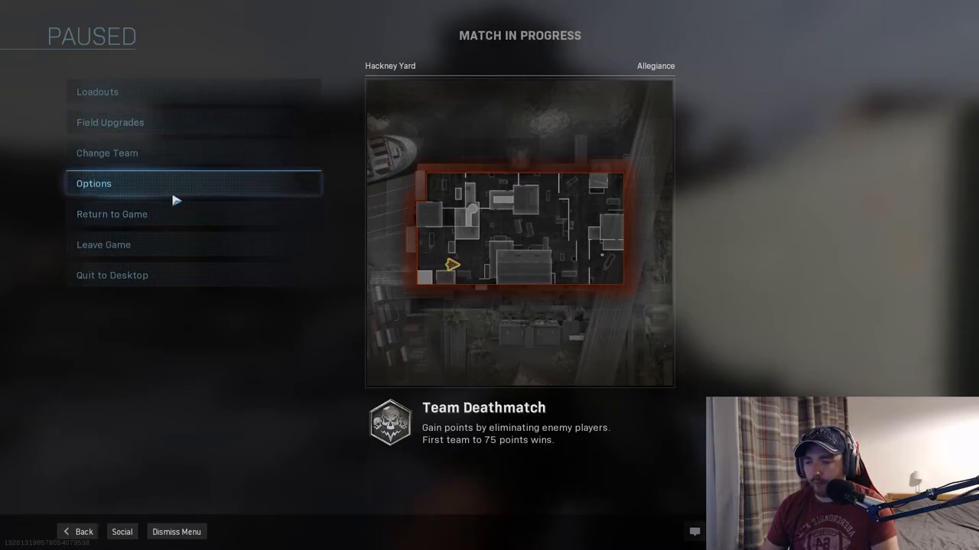
left_click(95, 183)
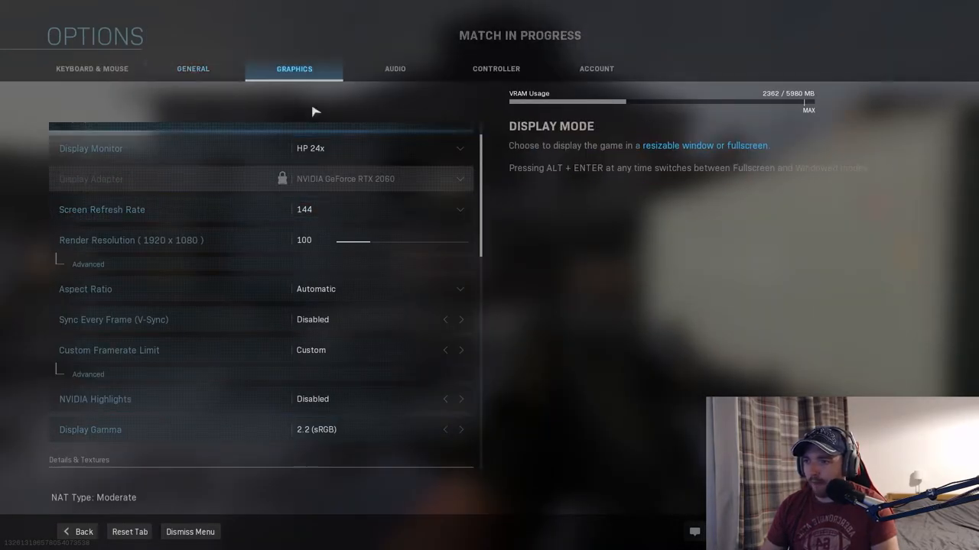
left_click(193, 67)
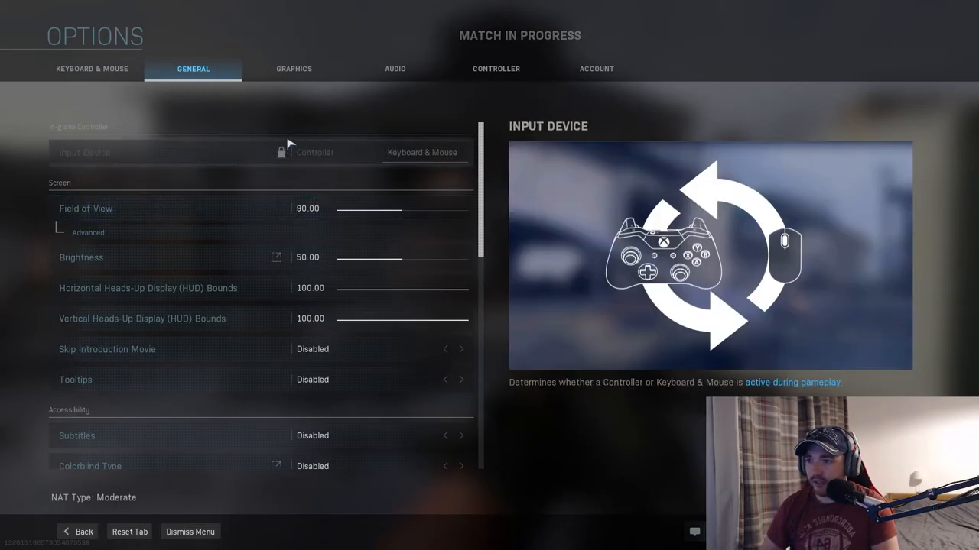
left_click(92, 69)
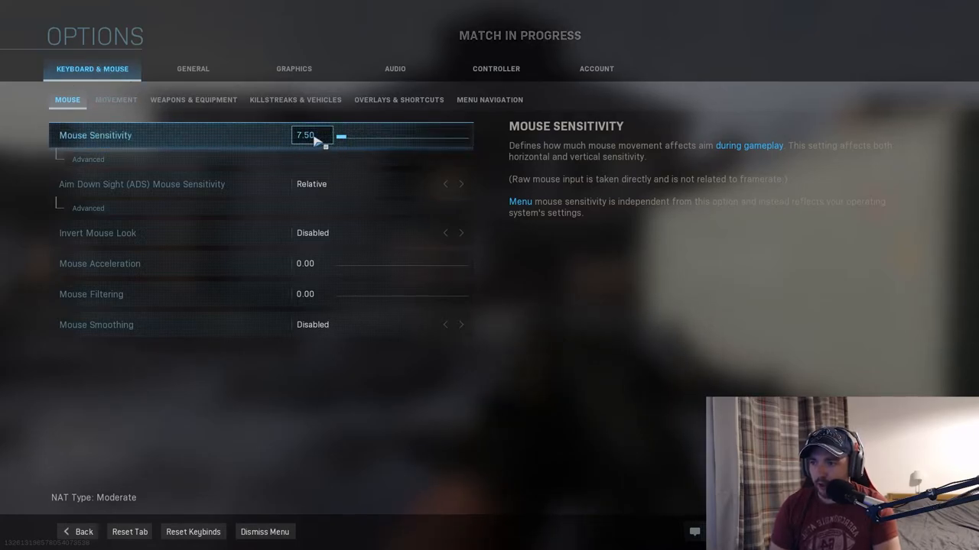
left_click(87, 159)
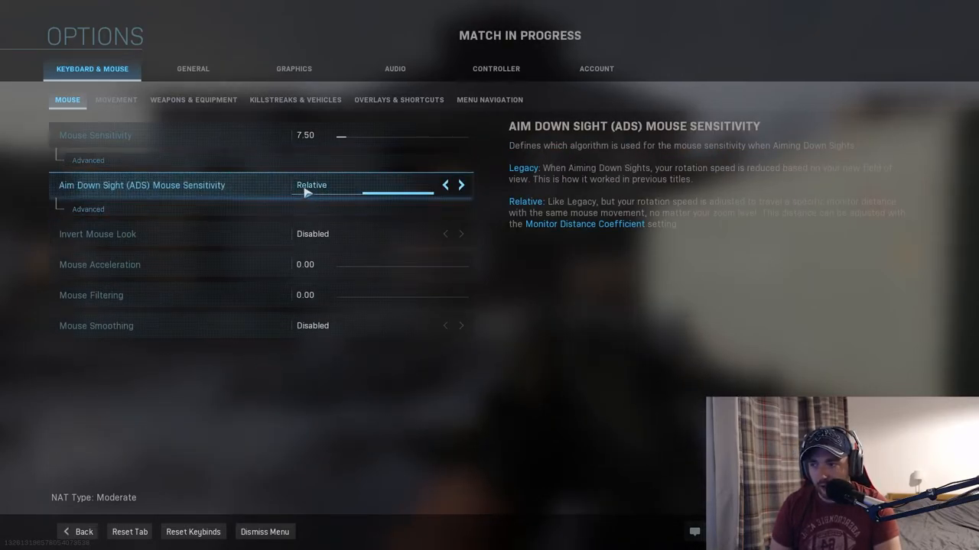
left_click(88, 208)
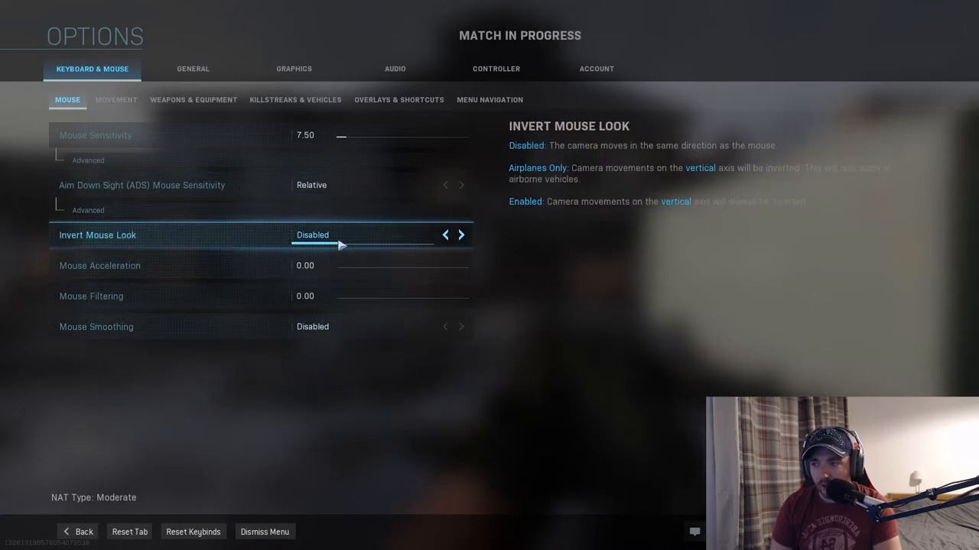
mouse_move(215, 251)
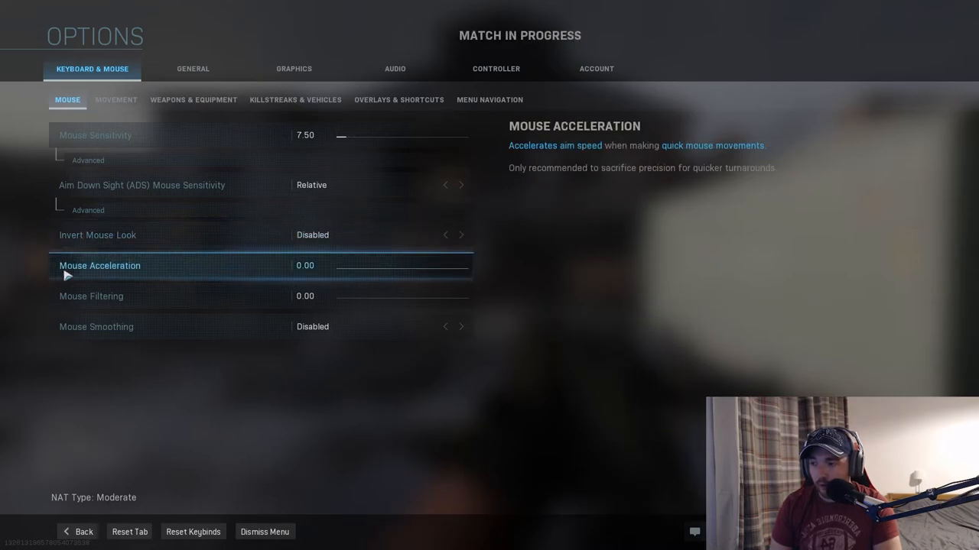
mouse_move(139, 283)
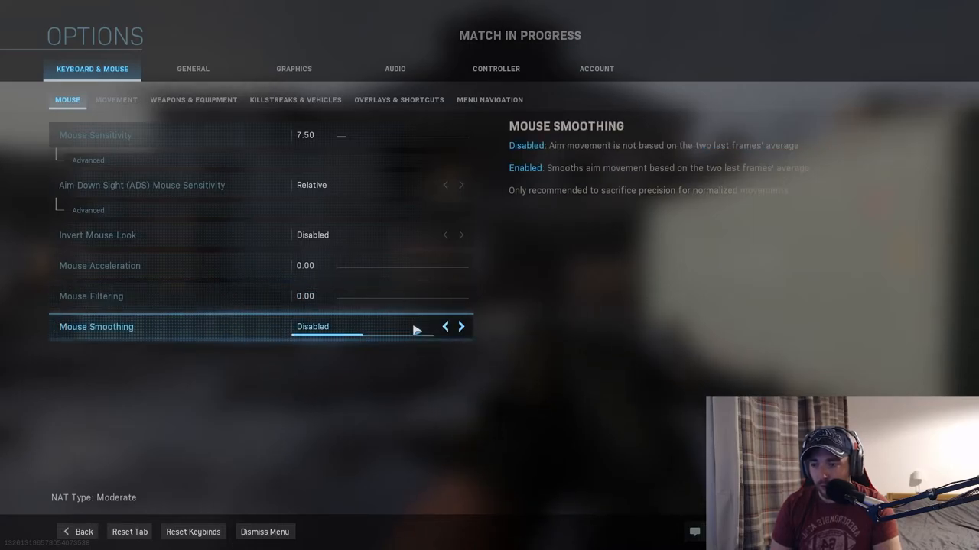
left_click(76, 532)
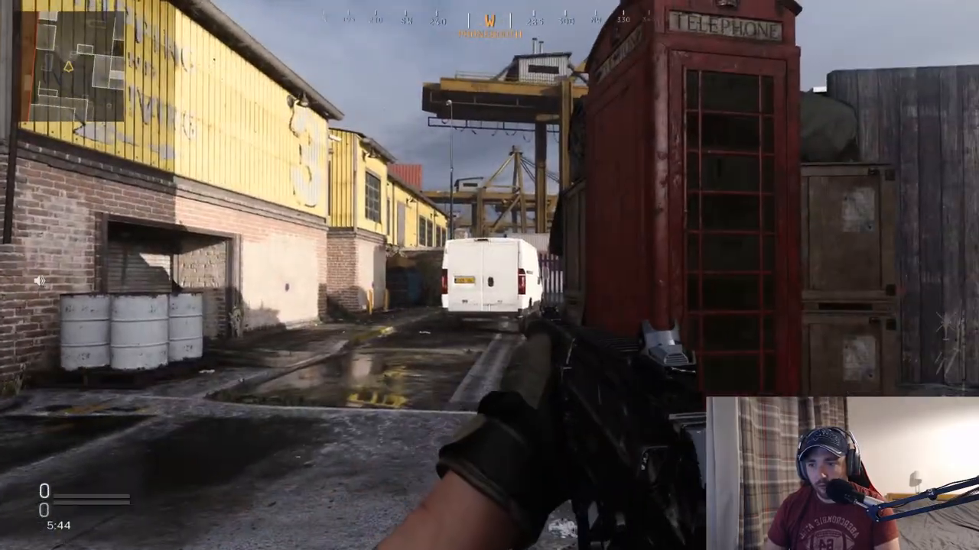
mouse_move(489, 276)
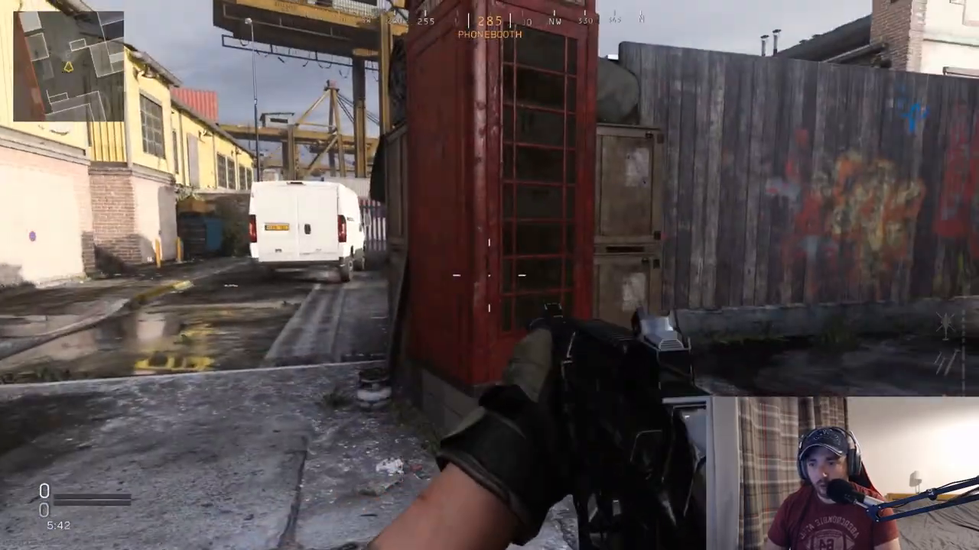